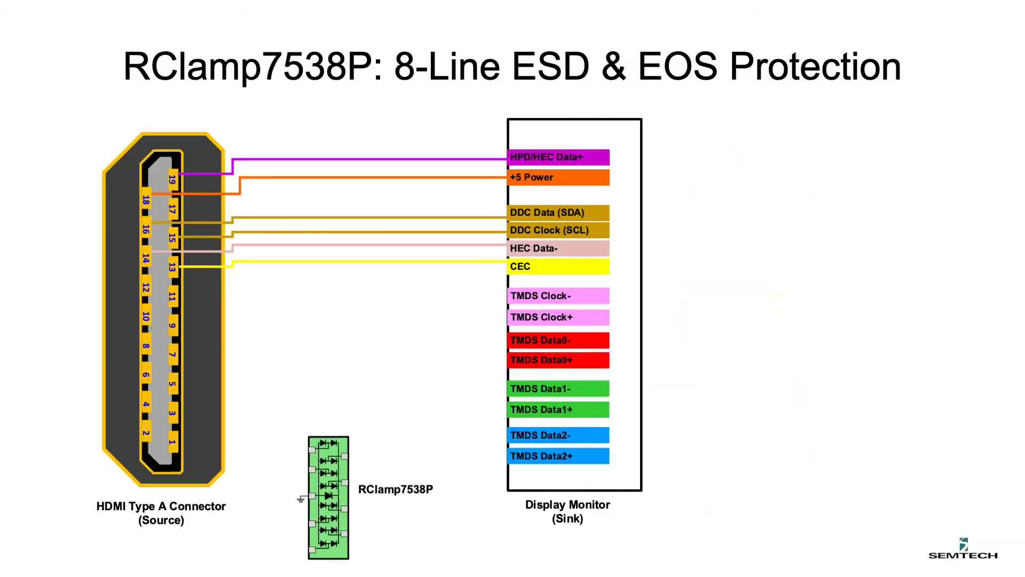
pyautogui.moveTo(329, 503); pyautogui.dragTo(329, 209)
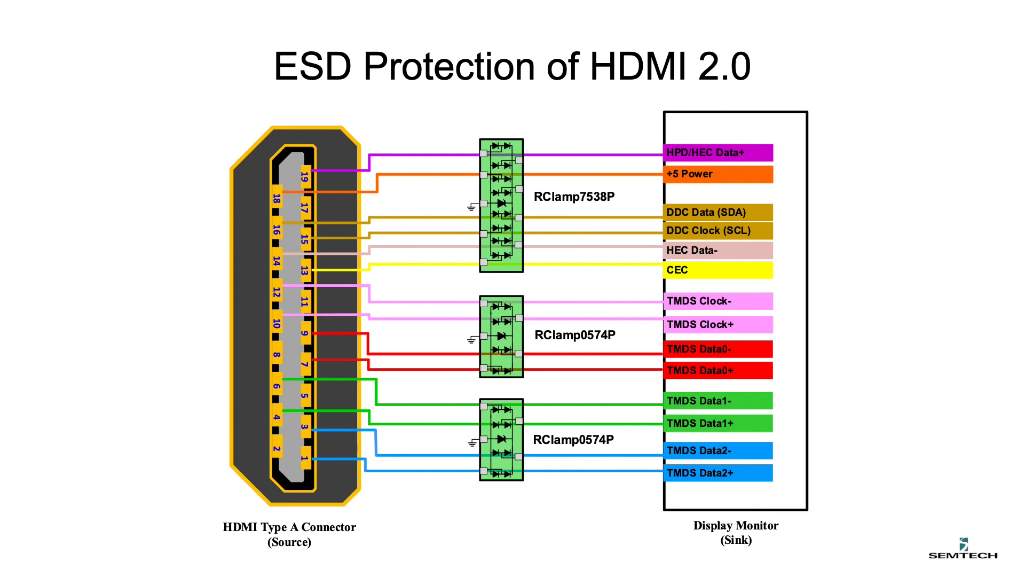
pyautogui.press('Right')
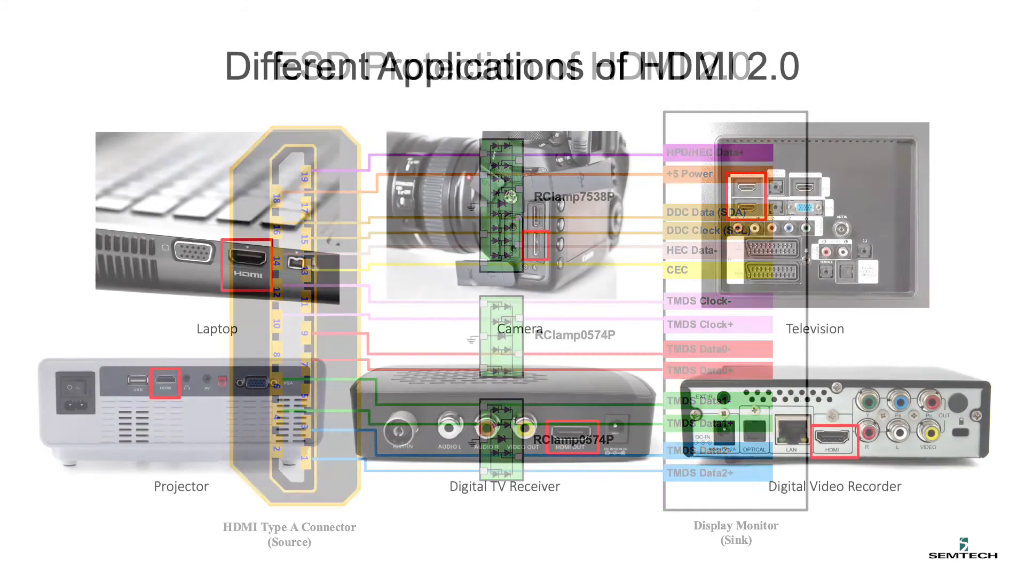